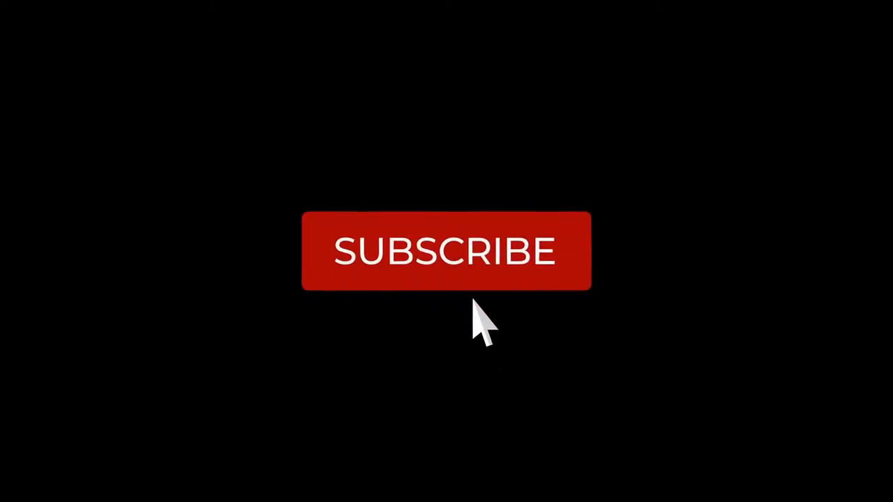
left_click(446, 251)
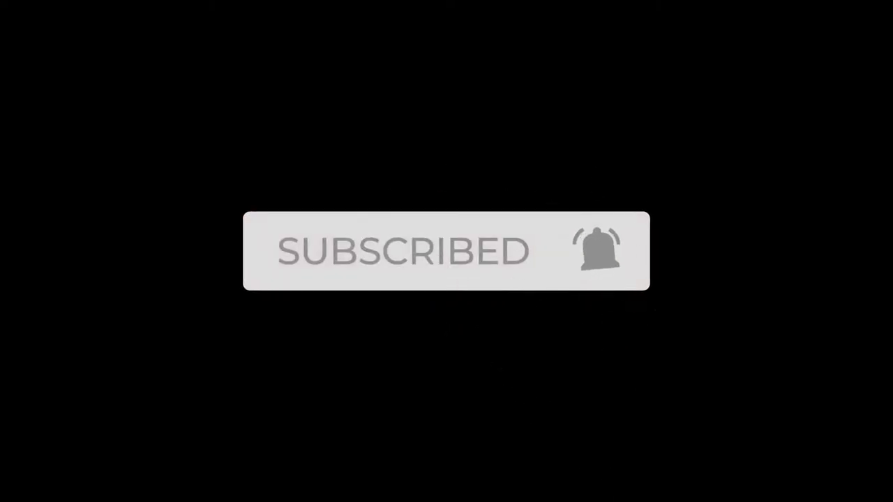